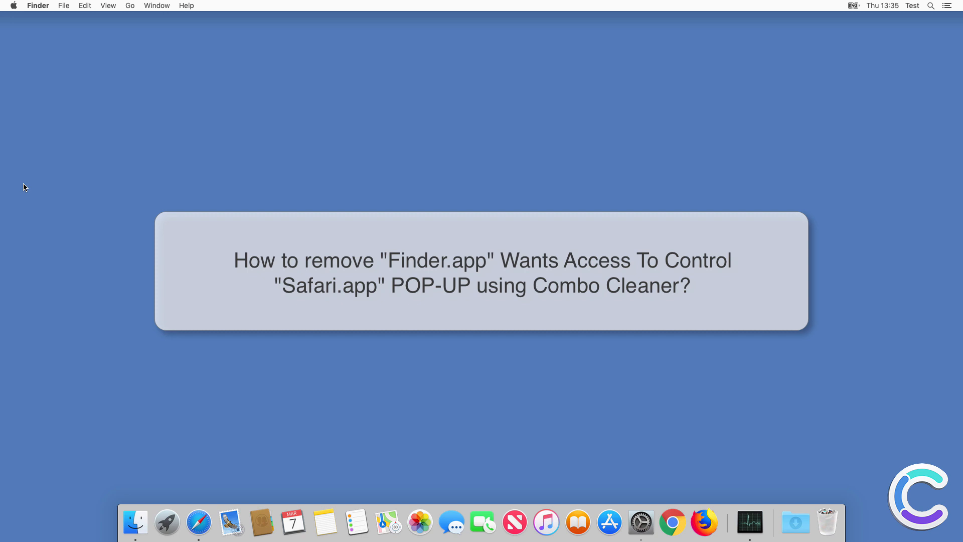
{"action": "mouse_move", "coordinate": [33, 192]}
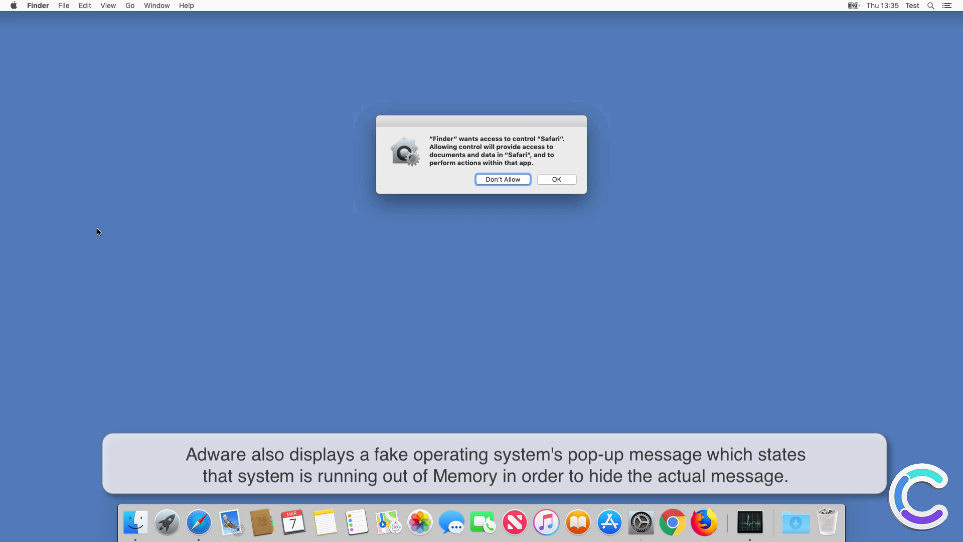
Refuse Finder's request to control Safari and dismiss the low-memory warnings.
{"action": "left_click", "coordinate": [555, 178]}
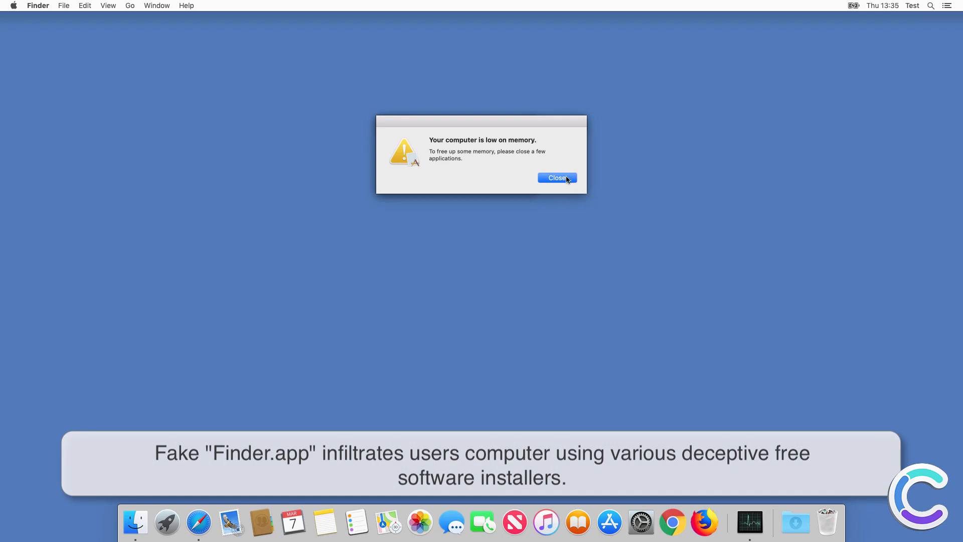
{"action": "left_click", "coordinate": [557, 178]}
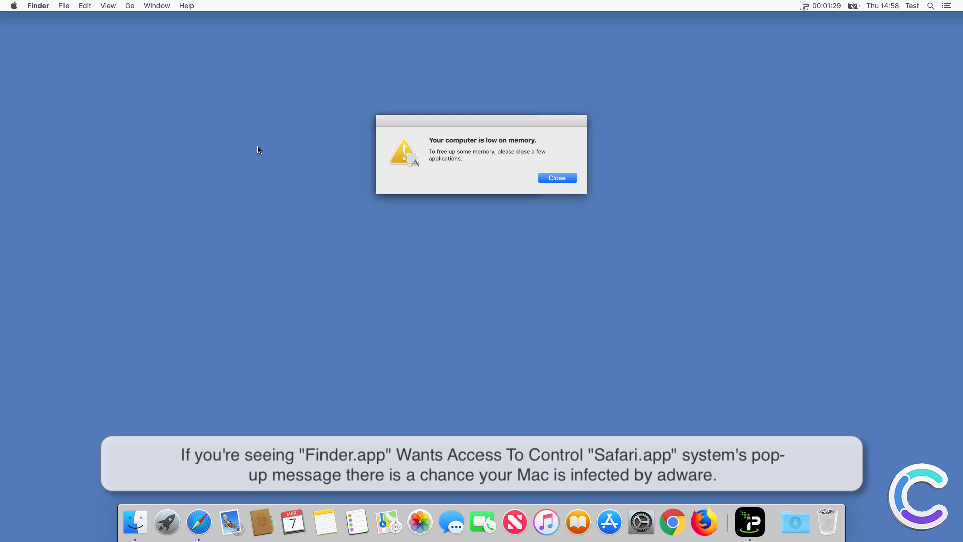
{"action": "mouse_move", "coordinate": [265, 148]}
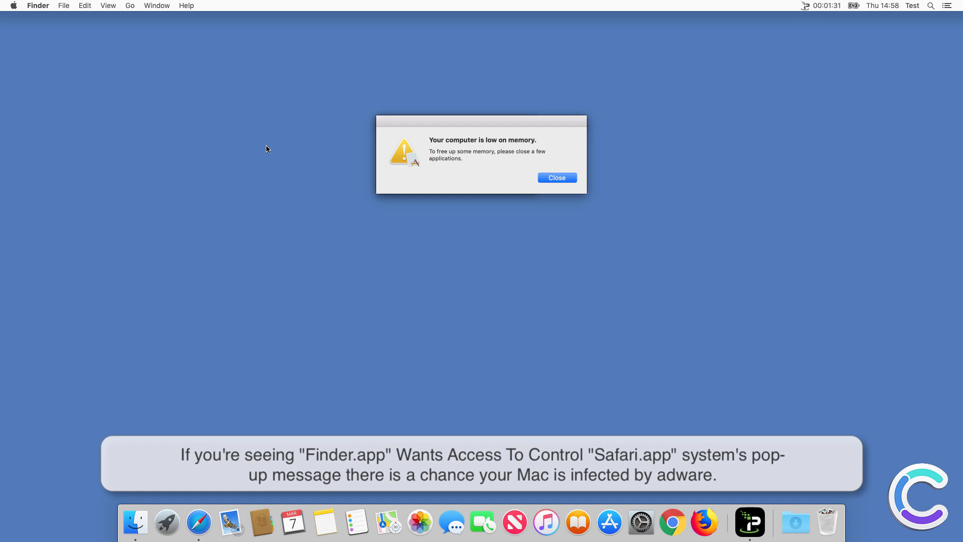
{"action": "left_click", "coordinate": [556, 178]}
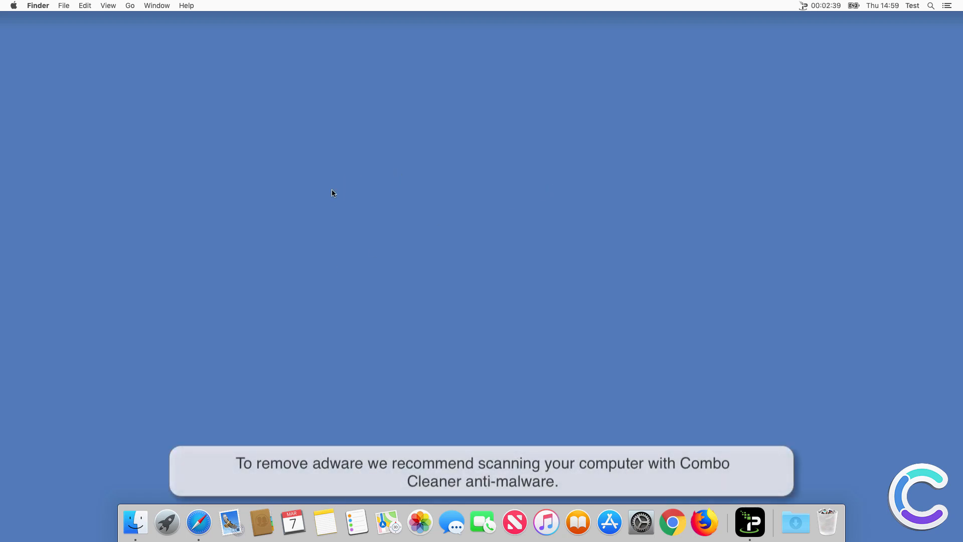
Download the Combo Cleaner installer from combocleaner.com in Safari and show it in Downloads.
{"action": "left_click", "coordinate": [198, 522]}
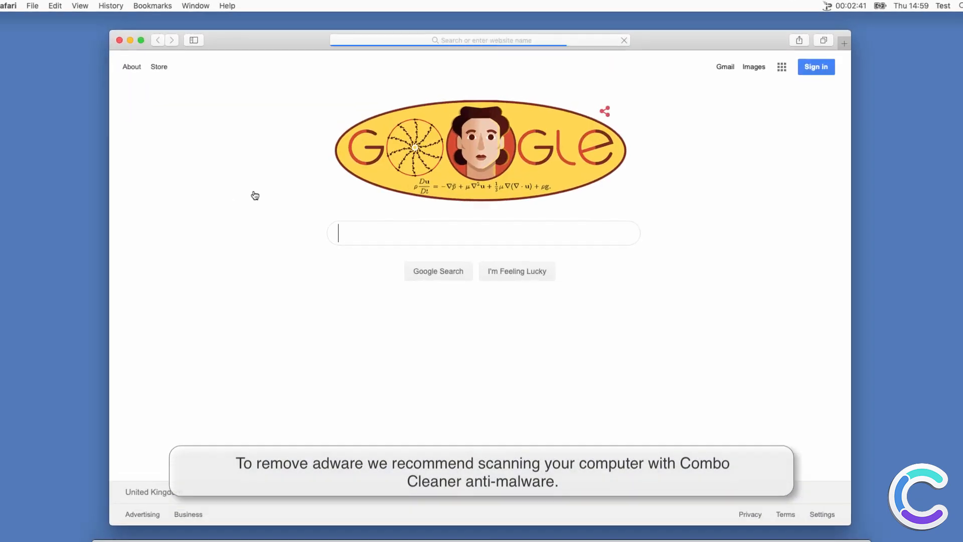
{"action": "left_click", "coordinate": [483, 40]}
{"action": "type", "text": "www.combocl"}
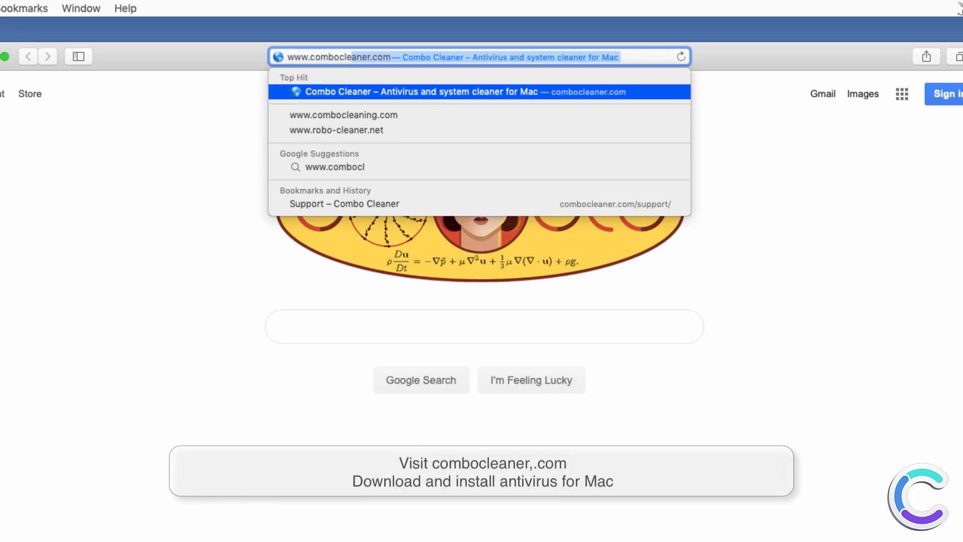
{"action": "left_click", "coordinate": [430, 91]}
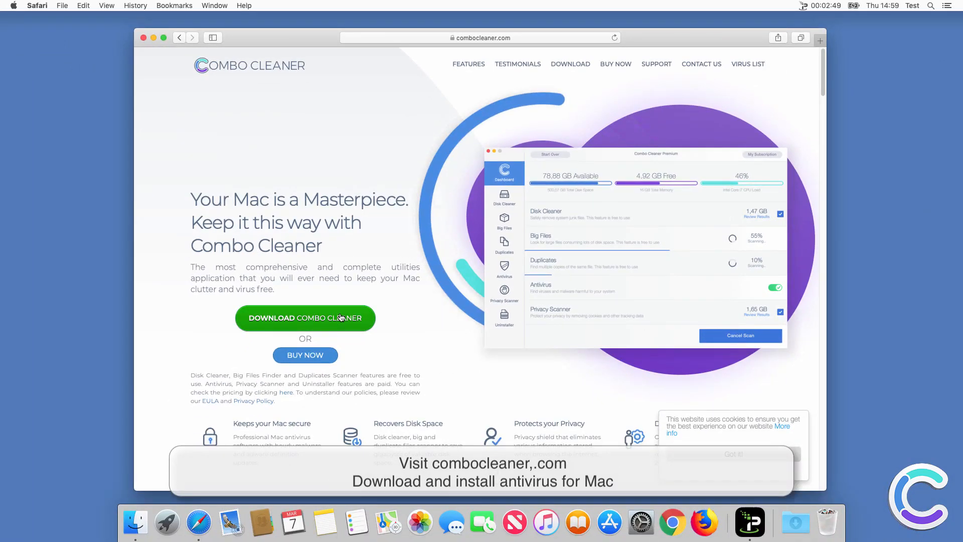
{"action": "left_click", "coordinate": [305, 318]}
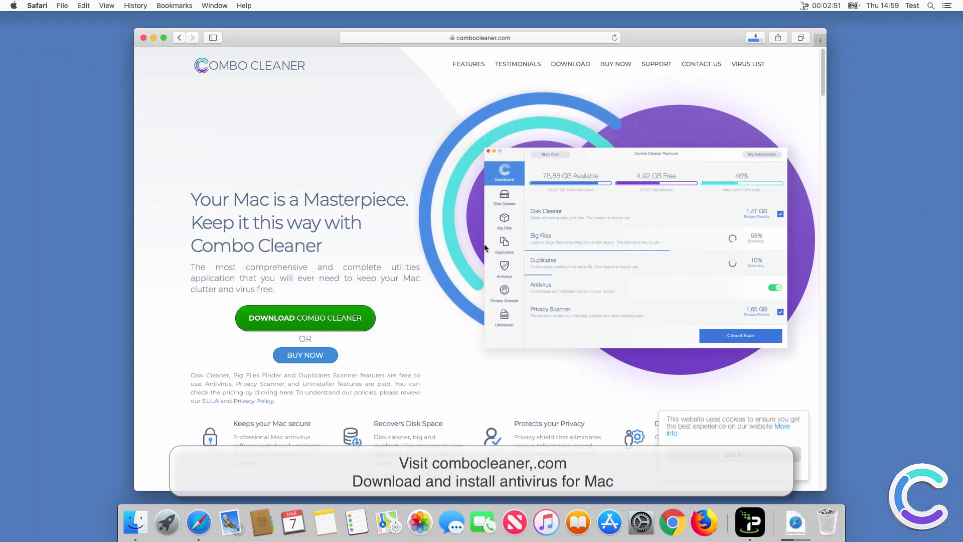
{"action": "left_click", "coordinate": [755, 37]}
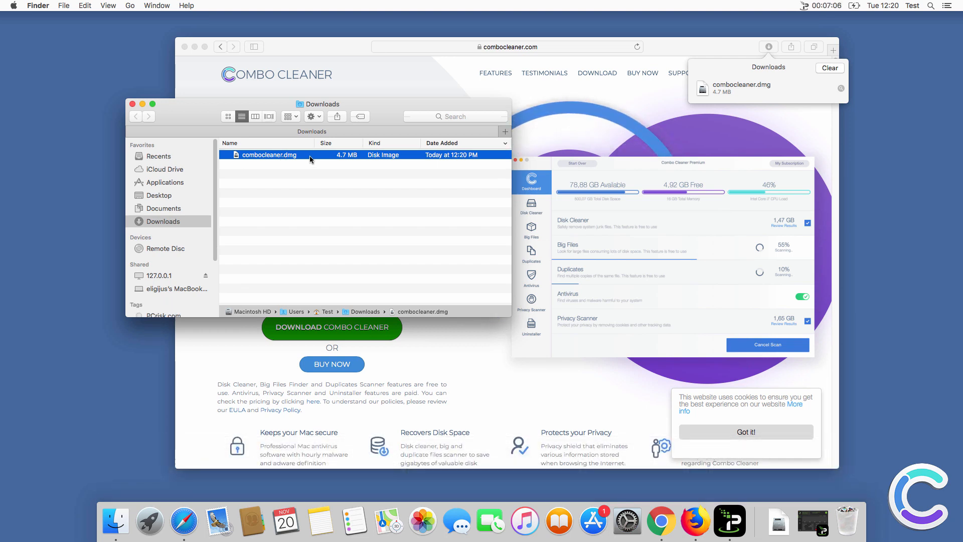
Mount combocleaner.dmg from Downloads so the Combo Cleaner volume appears.
{"action": "double_click", "coordinate": [267, 154]}
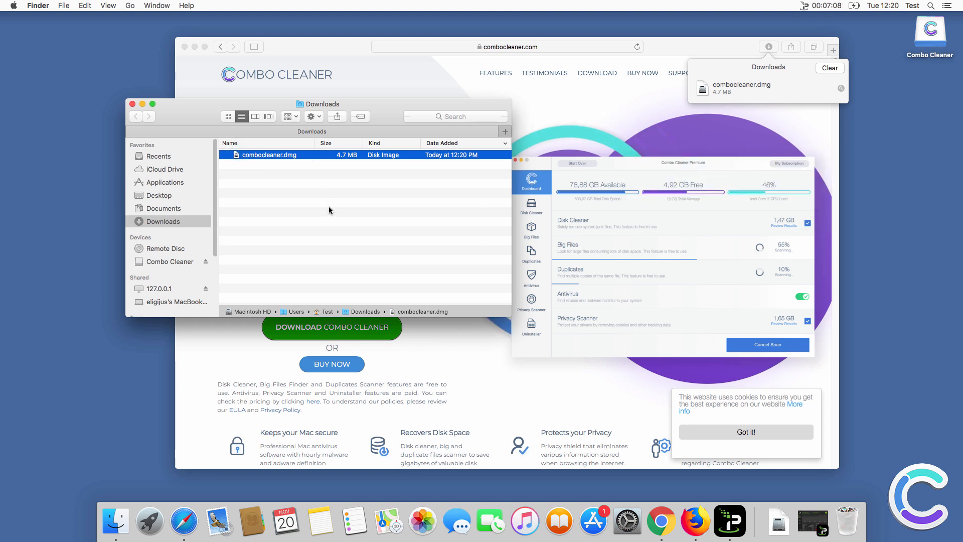
{"action": "double_click", "coordinate": [269, 155]}
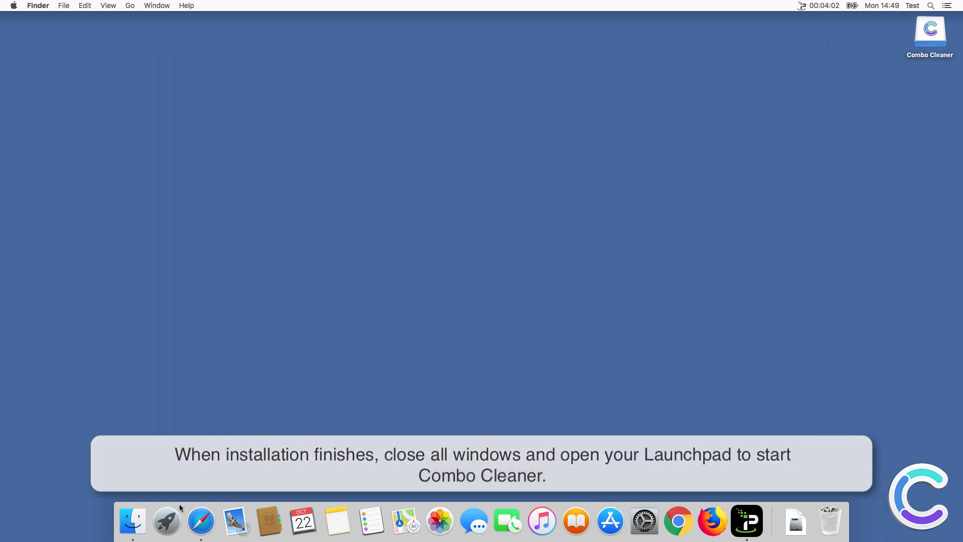
Launch Combo Cleaner from Launchpad, allow the internet-downloaded app, and accept 'Yes, I Agree'.
{"action": "left_click", "coordinate": [166, 520]}
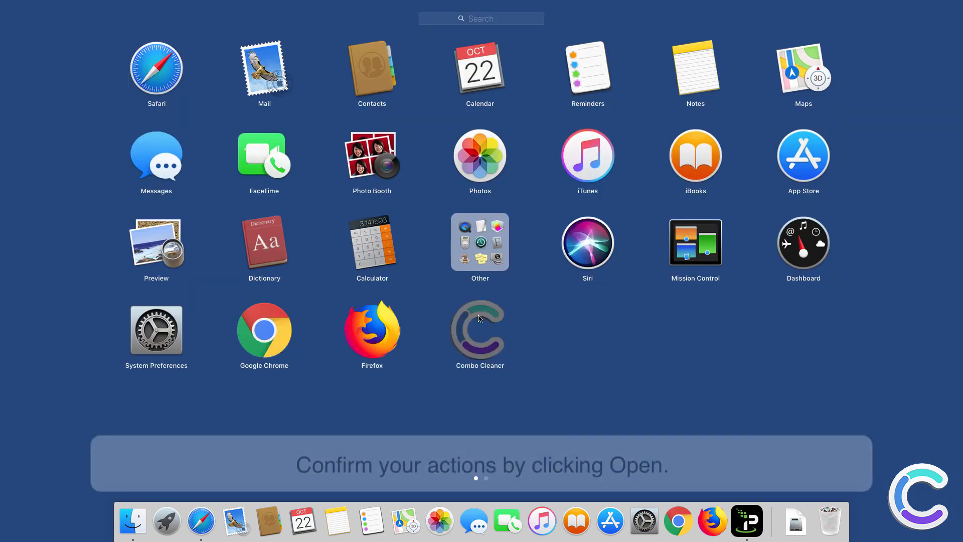
{"action": "left_click", "coordinate": [480, 332]}
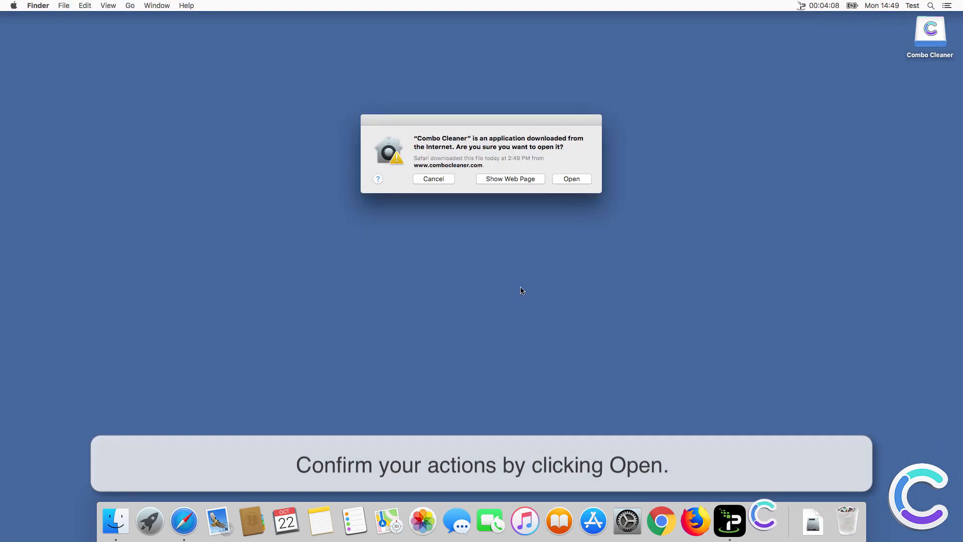
{"action": "left_click", "coordinate": [571, 178]}
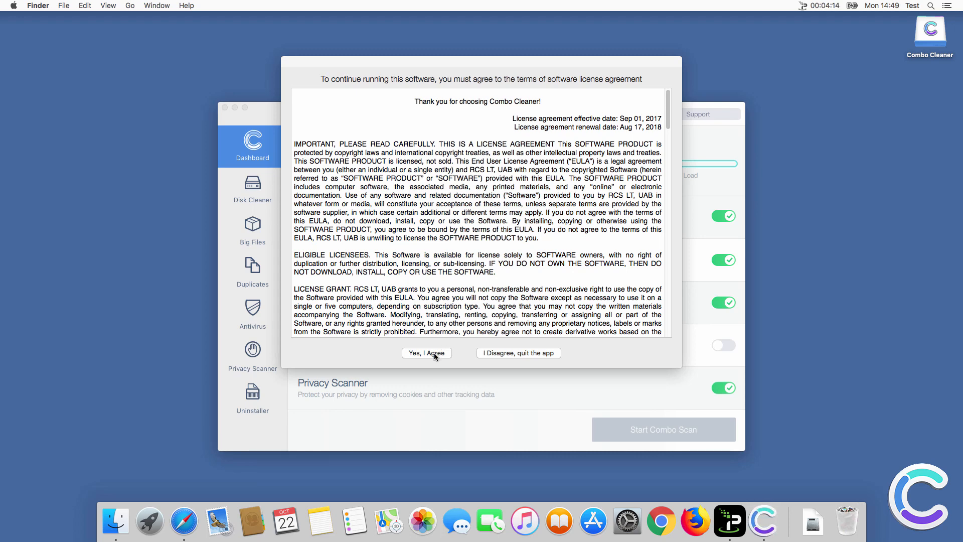
{"action": "left_click", "coordinate": [425, 352]}
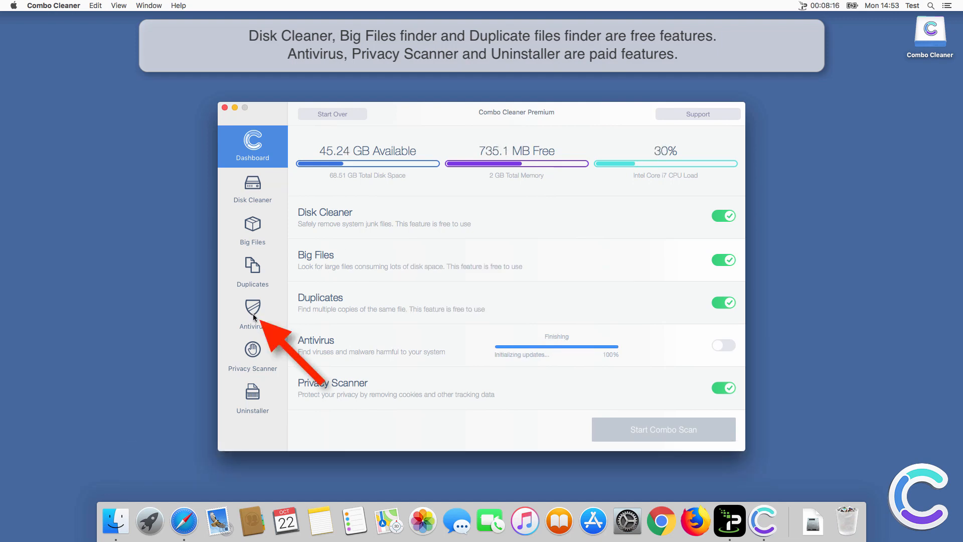
Run a Full Scan in the Antivirus section, listing 20 adware threats and suspicious profiles.
{"action": "left_click", "coordinate": [252, 315]}
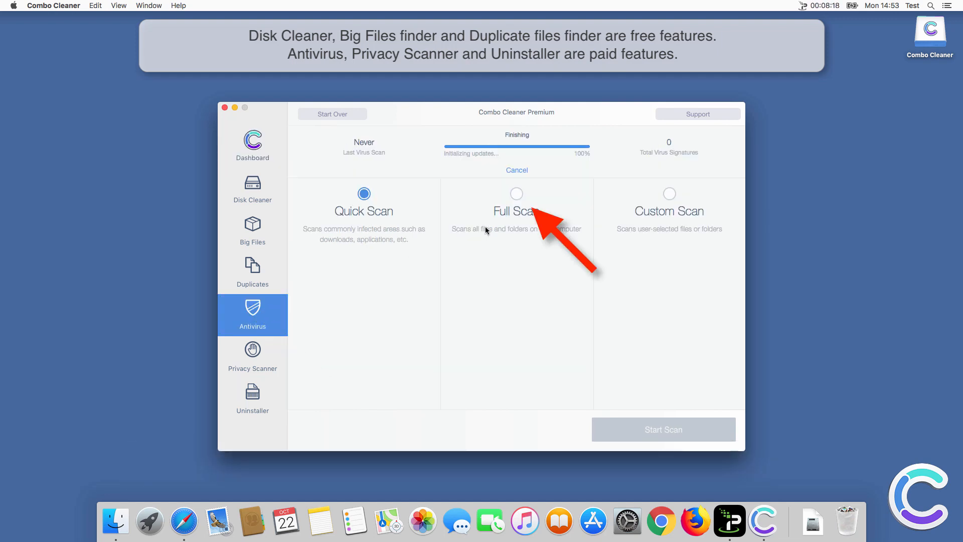
{"action": "left_click", "coordinate": [517, 194]}
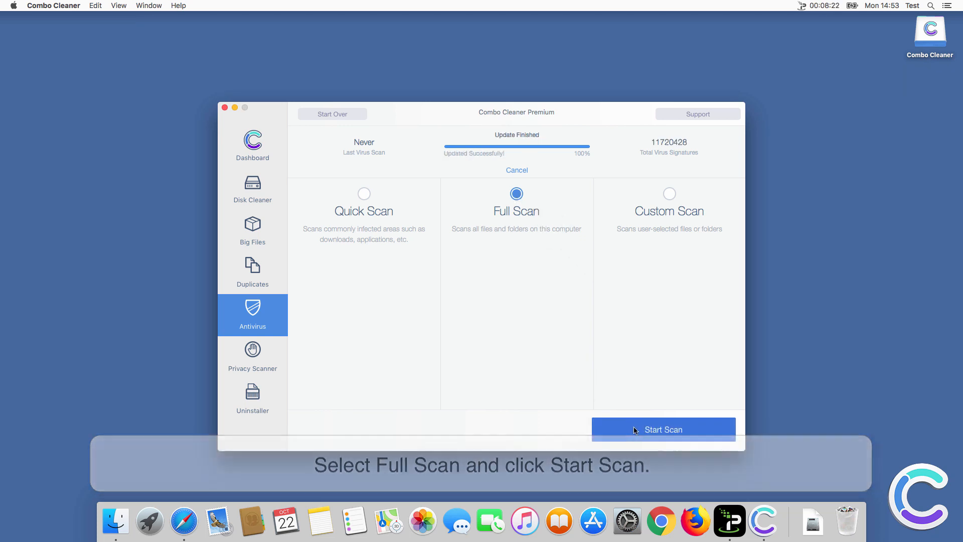
{"action": "left_click", "coordinate": [663, 429]}
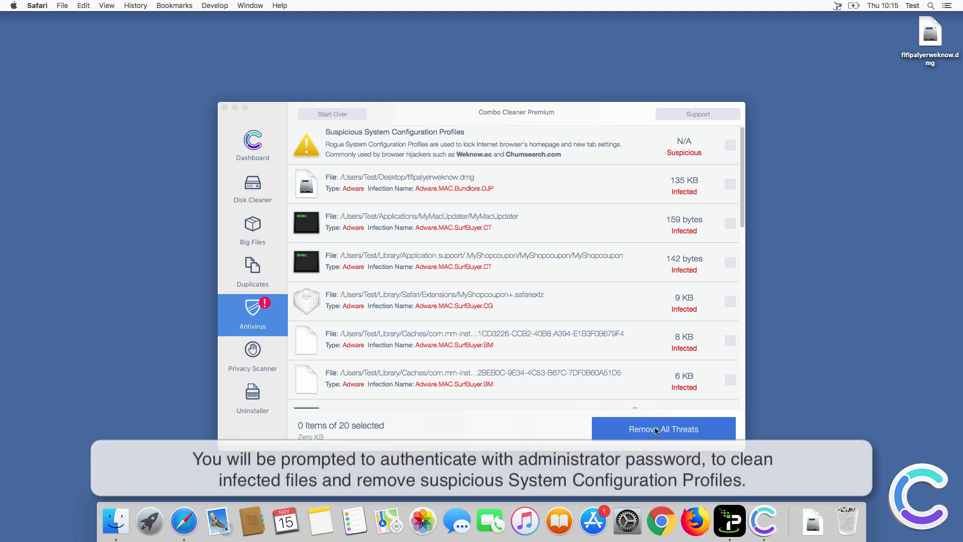
Remove all detected threats, authenticating with the administrator password to delete the adware files.
{"action": "left_click", "coordinate": [663, 428]}
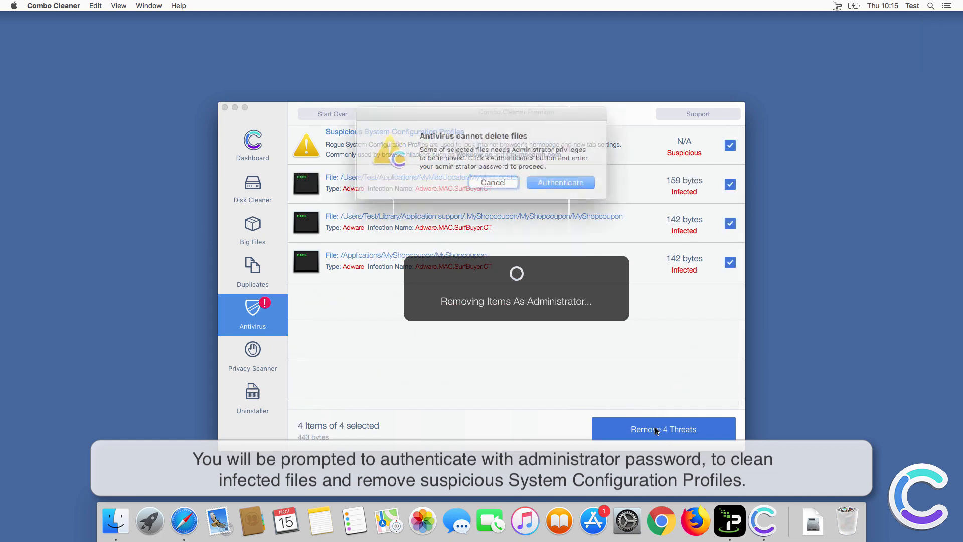
{"action": "left_click", "coordinate": [559, 182]}
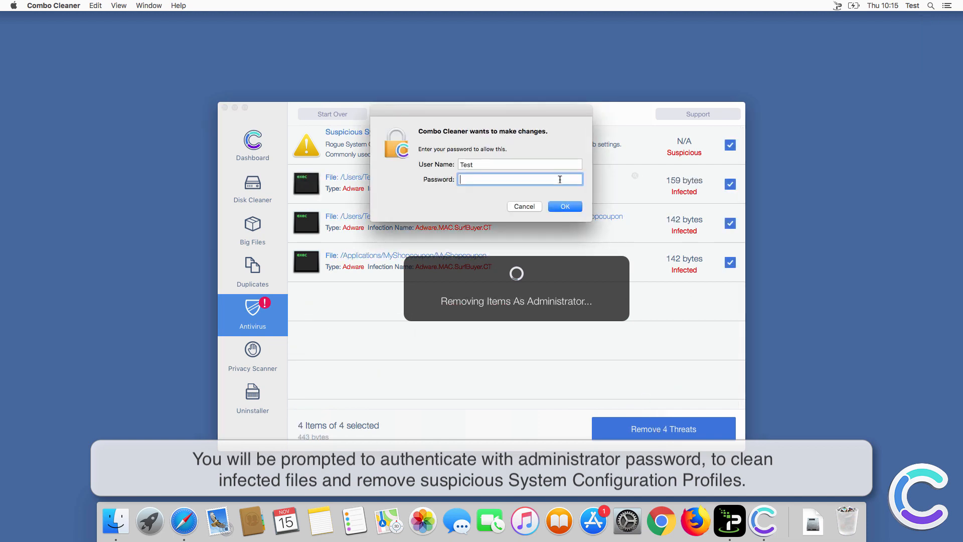
{"action": "type", "text": "•••••"}
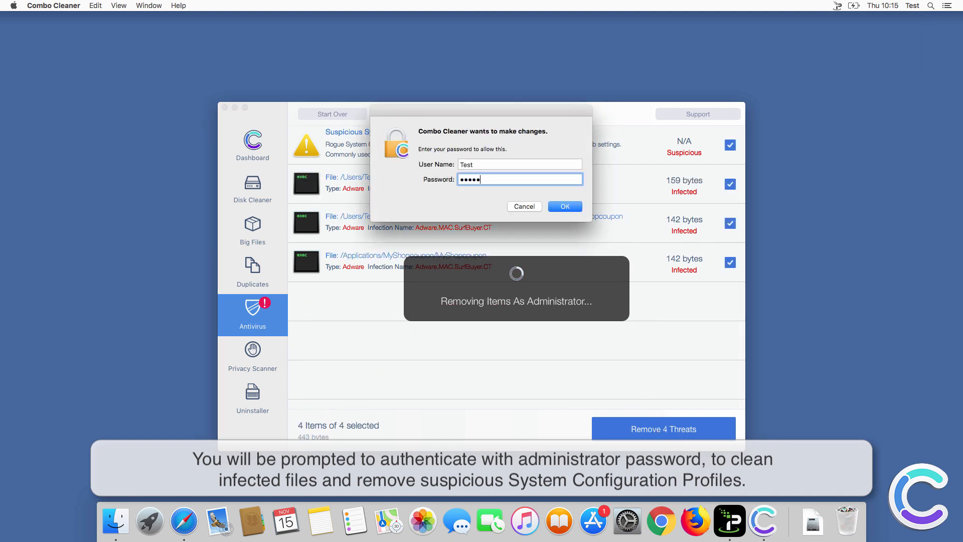
{"action": "left_click", "coordinate": [564, 206]}
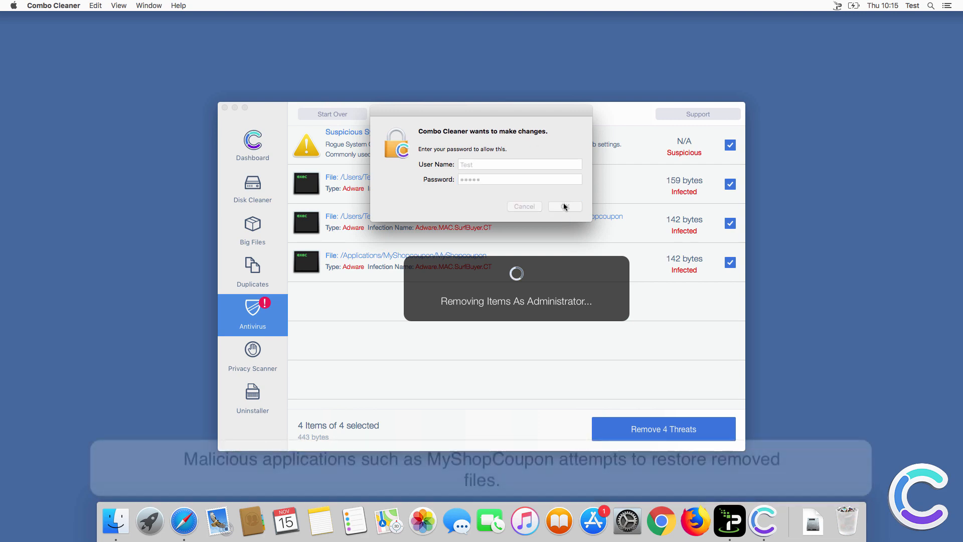
Authorise removal of the suspicious configuration profiles and finish clearing the last threat.
{"action": "left_click", "coordinate": [564, 206]}
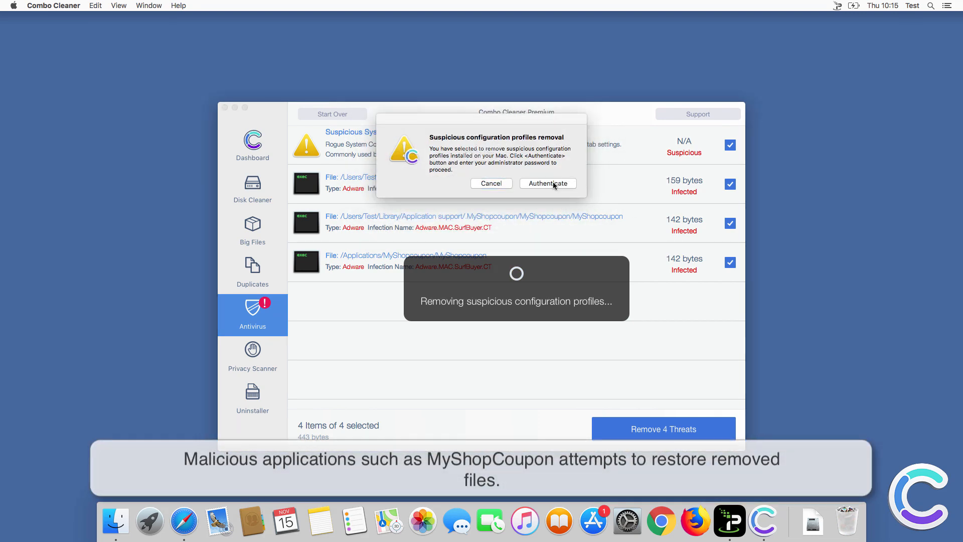
{"action": "mouse_move", "coordinate": [419, 179]}
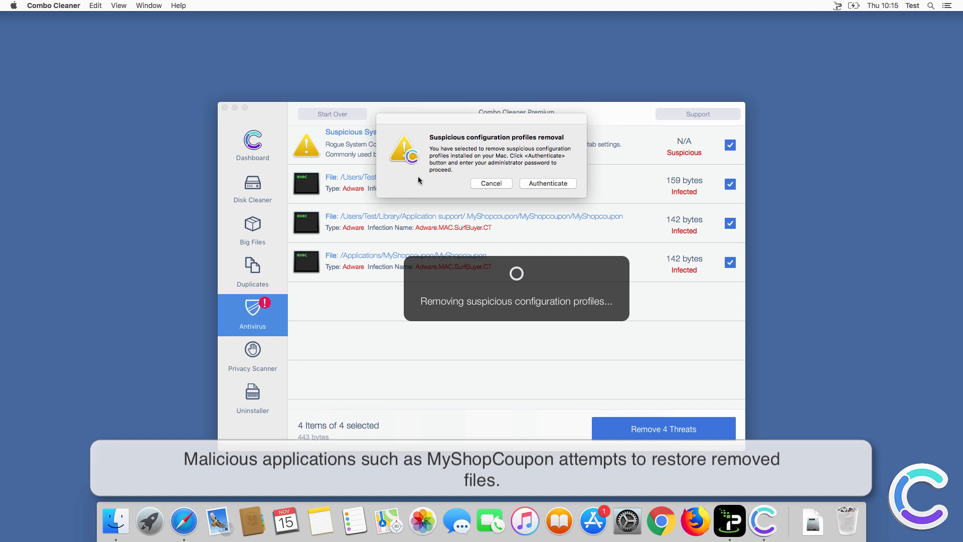
{"action": "left_click", "coordinate": [547, 183]}
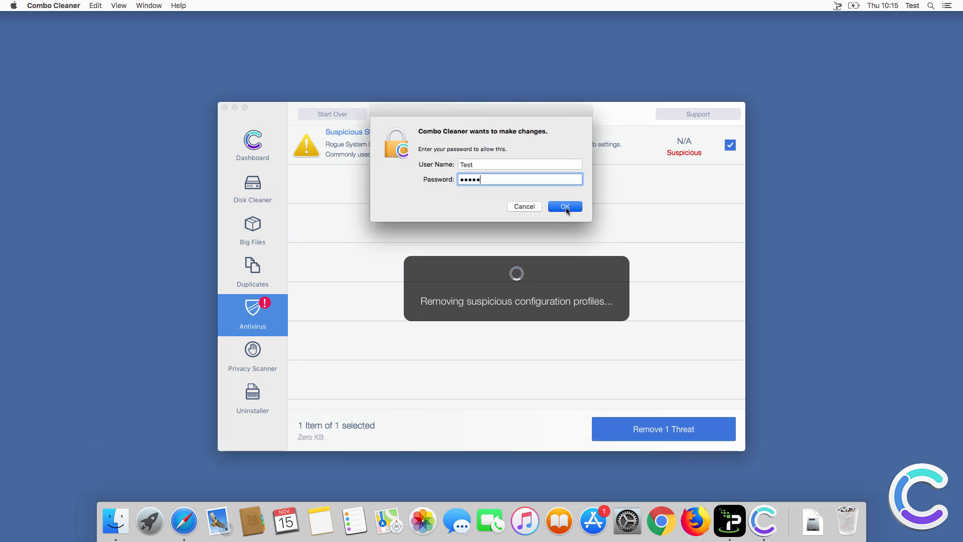
{"action": "left_click", "coordinate": [563, 207]}
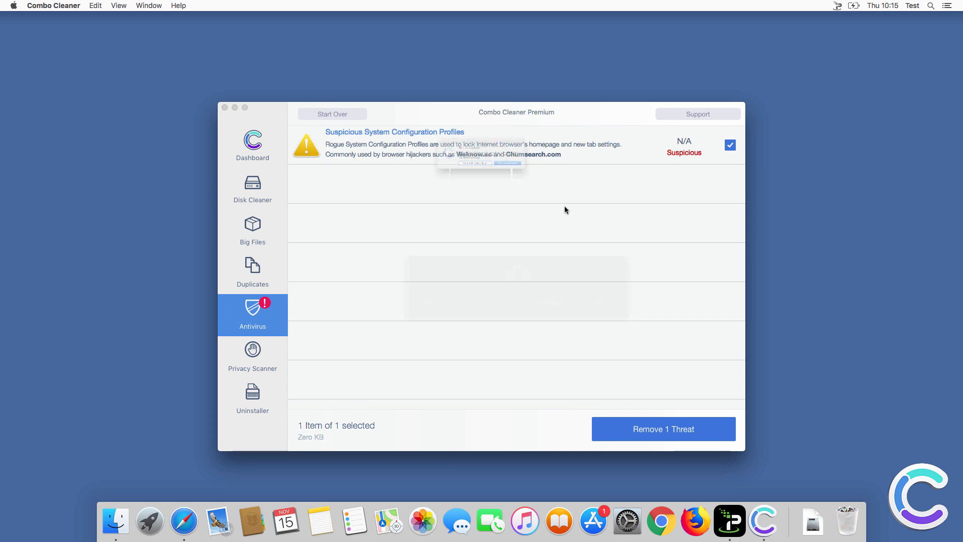
{"action": "left_click", "coordinate": [663, 428]}
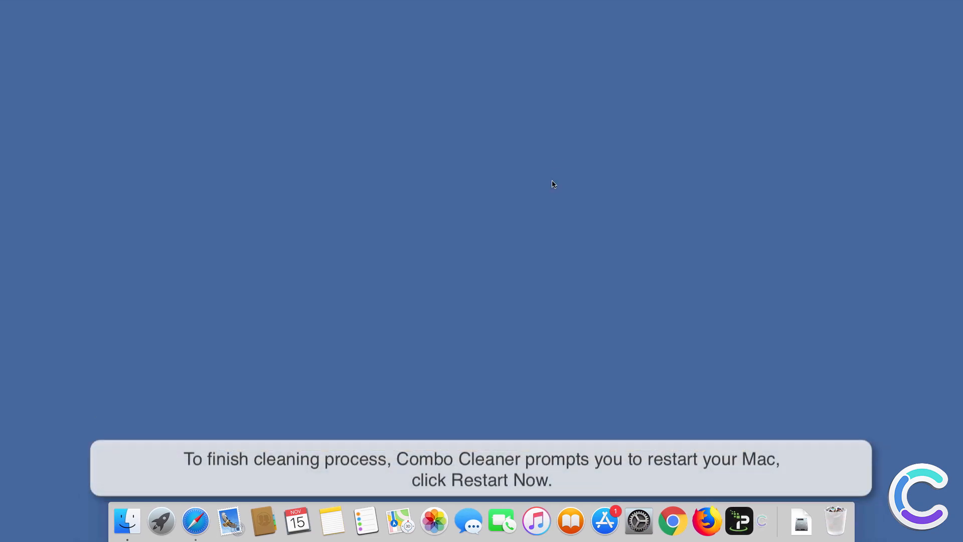